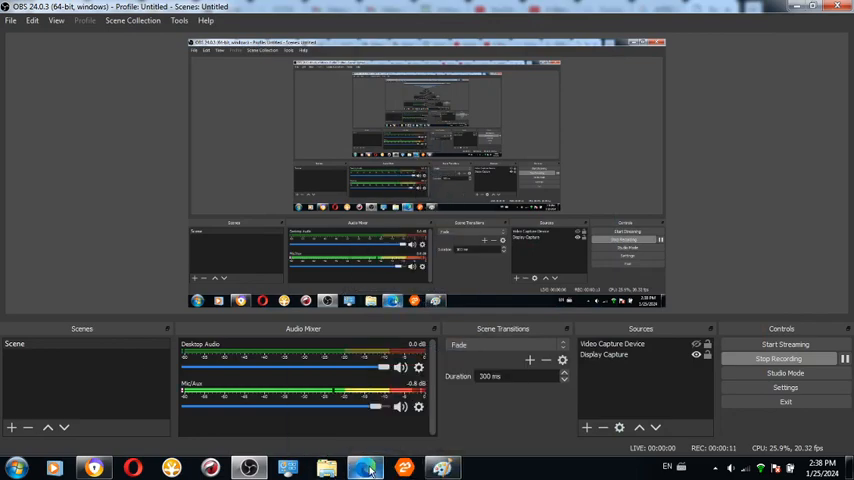
Switch from OBS to Chrome and scroll the Skhothane article down to the parents-and-children section
click(364, 468)
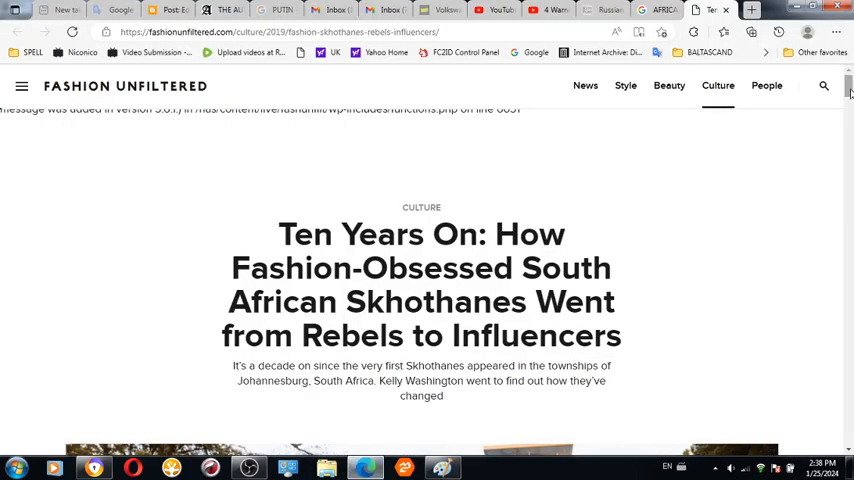
scroll(down, 3)
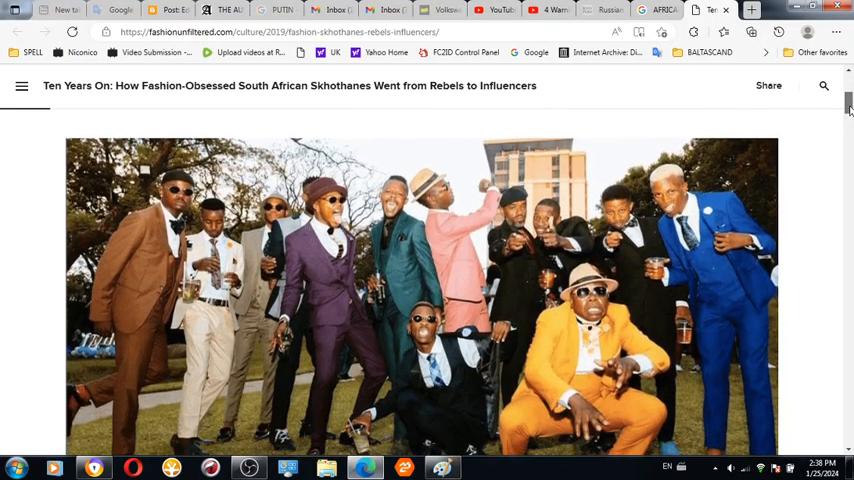
scroll(down, 3)
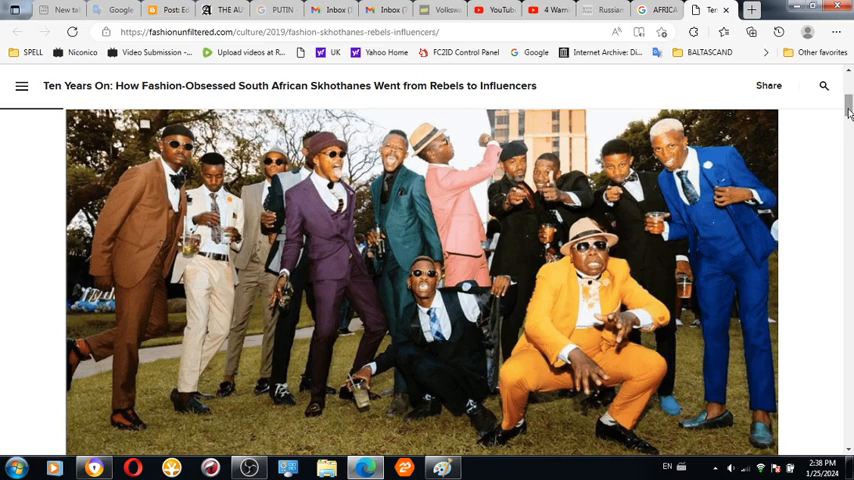
scroll(down, 3)
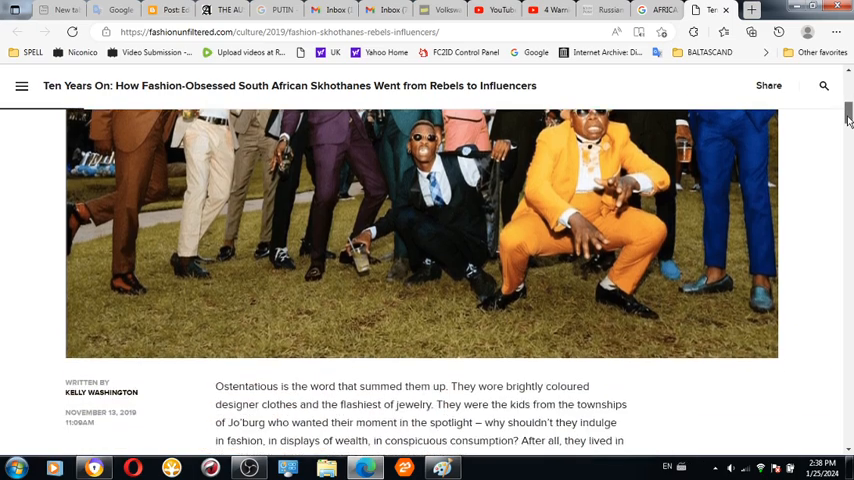
scroll(down, 3)
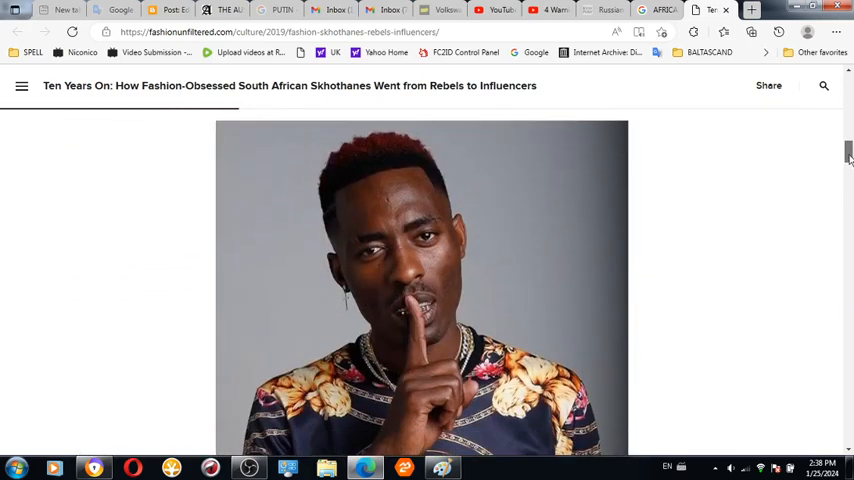
scroll(down, 3)
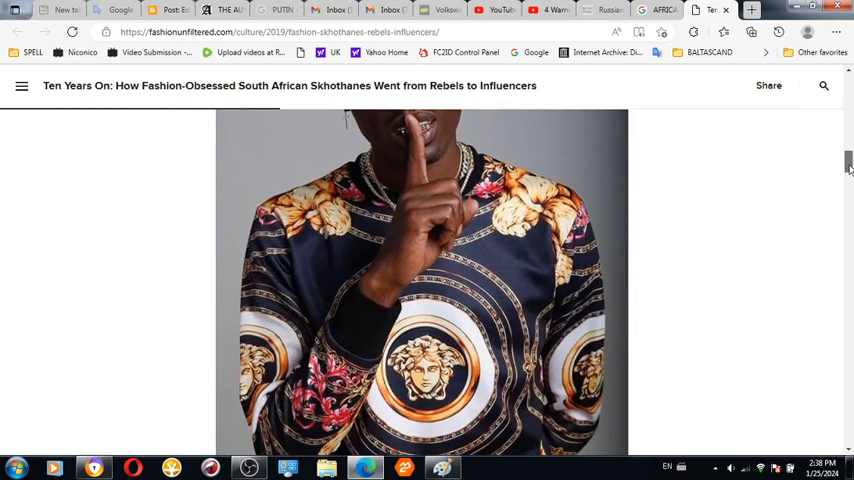
scroll(down, 3)
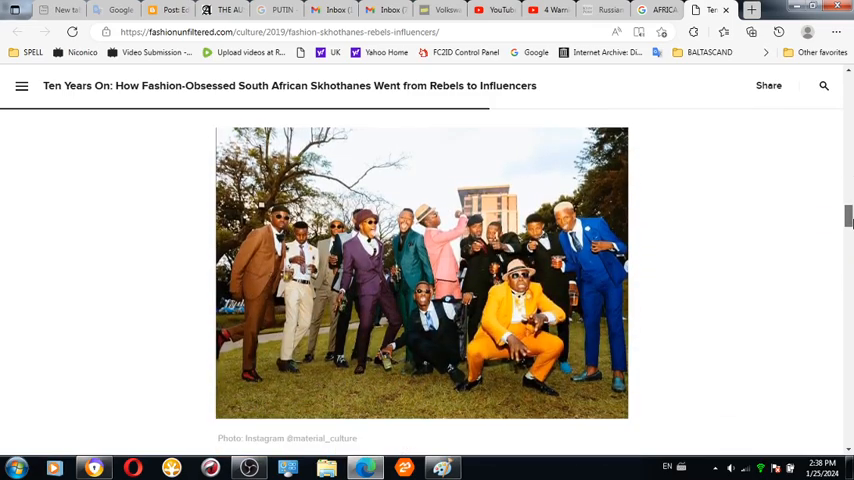
scroll(down, 3)
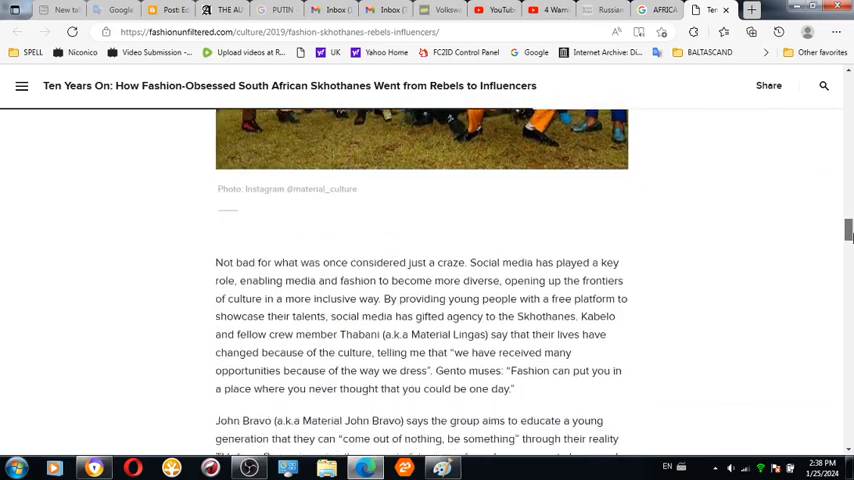
scroll(down, 3)
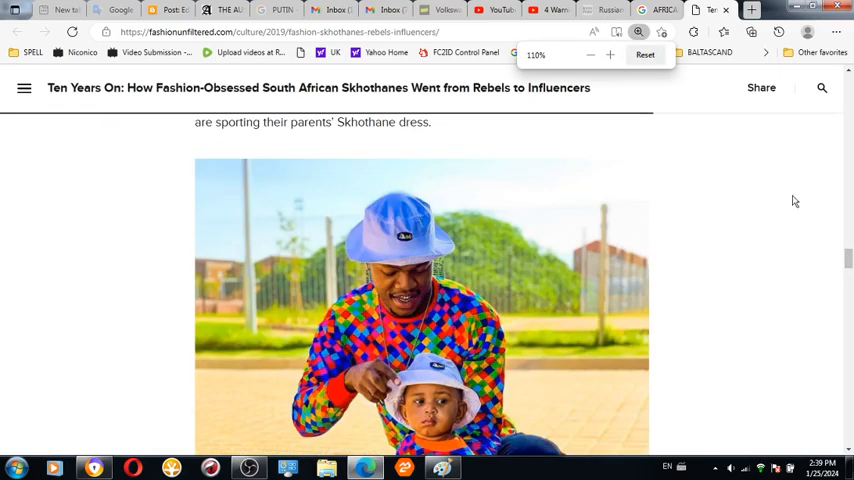
scroll(down, 3)
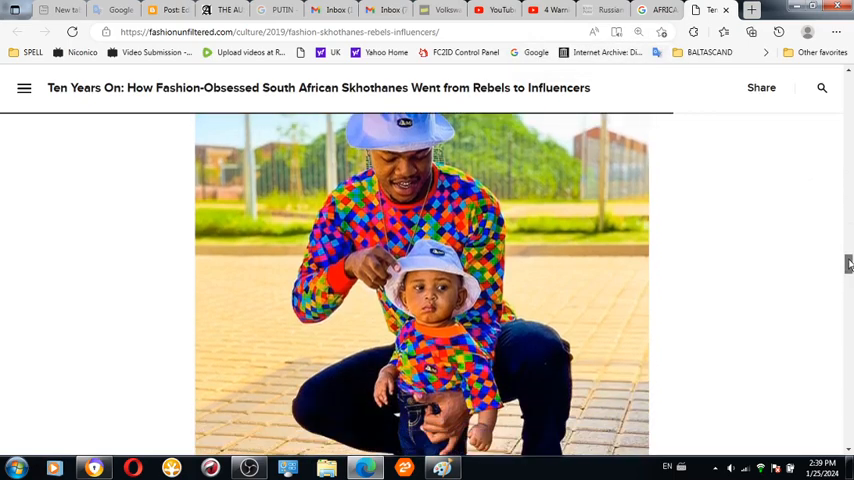
scroll(down, 3)
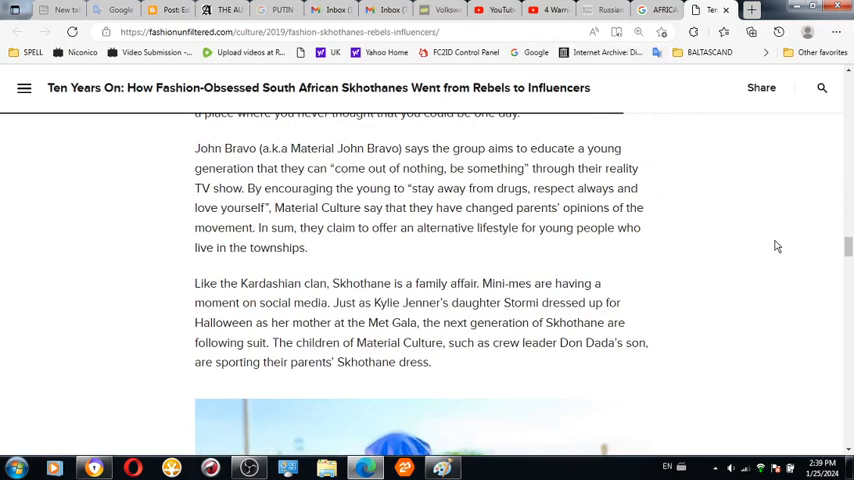
scroll(down, 3)
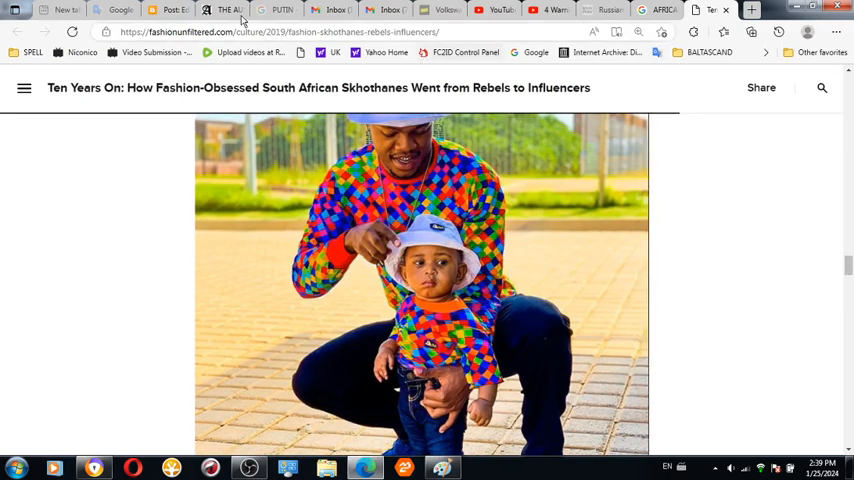
click(228, 8)
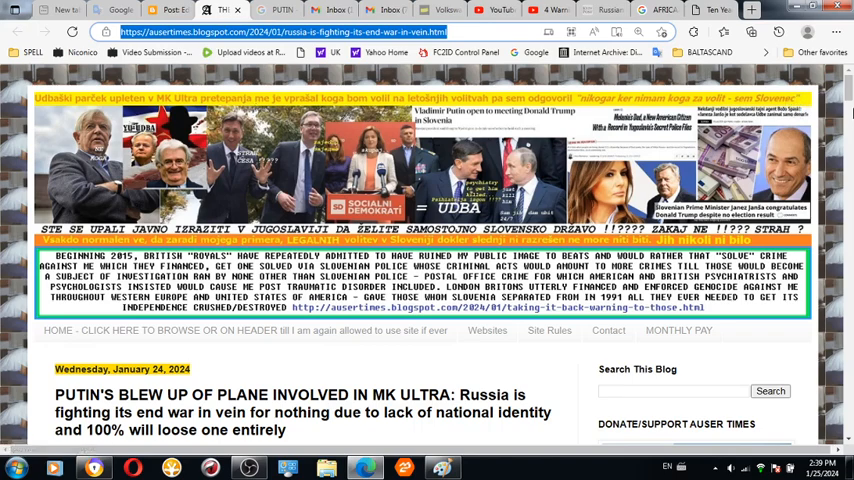
scroll(down, 3)
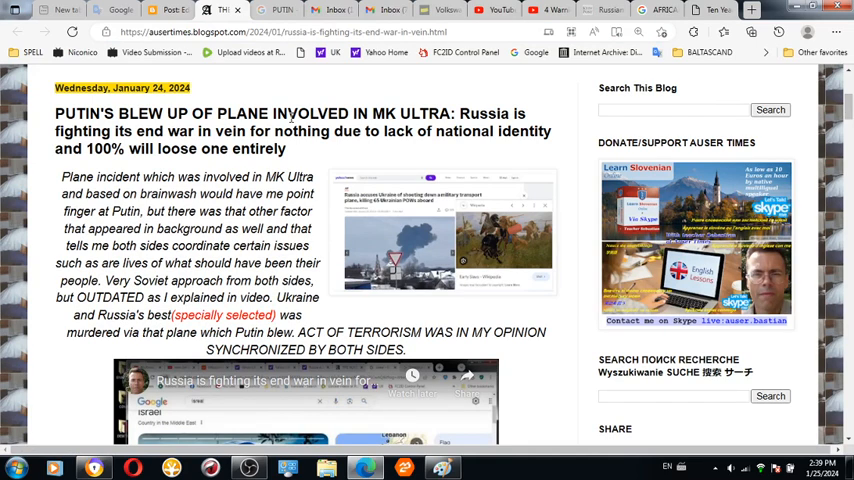
mouse_move(442, 114)
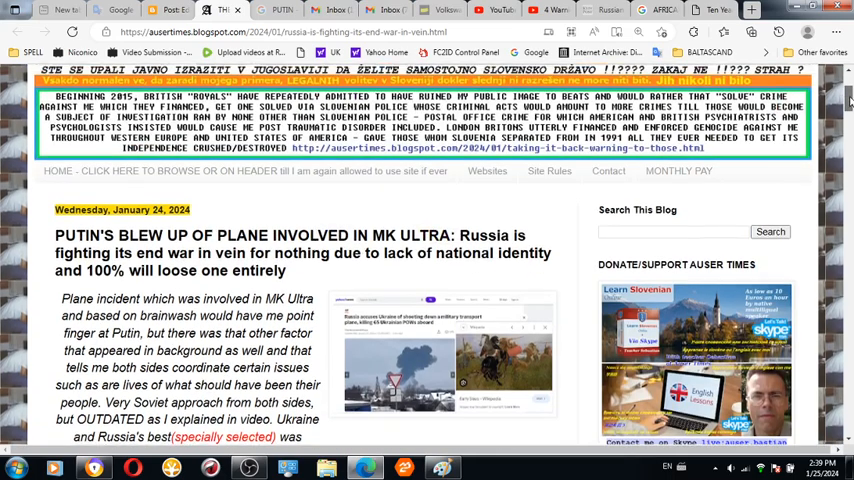
scroll(down, 3)
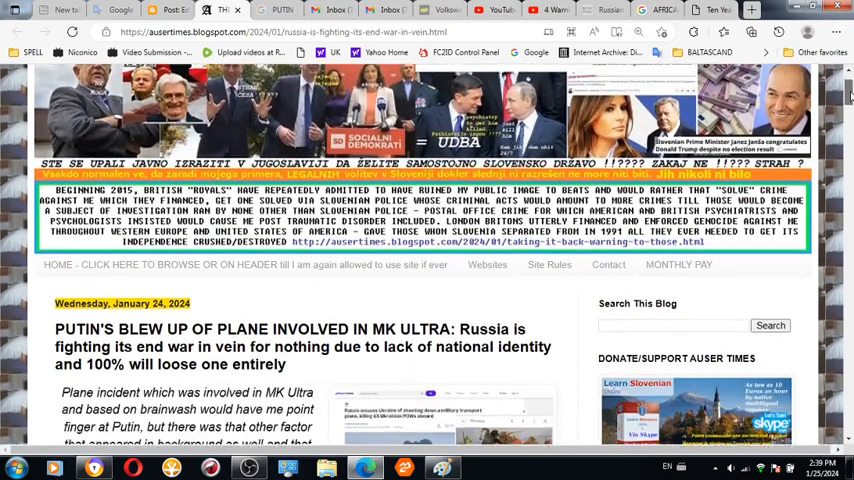
scroll(down, 3)
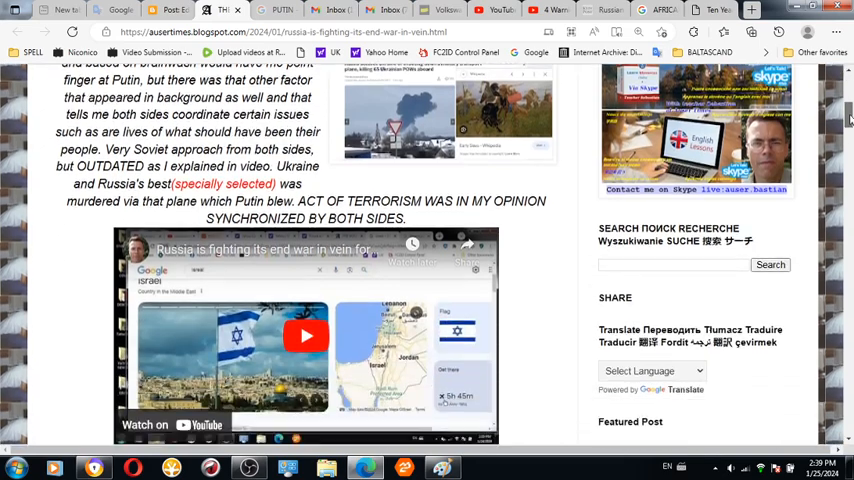
scroll(down, 3)
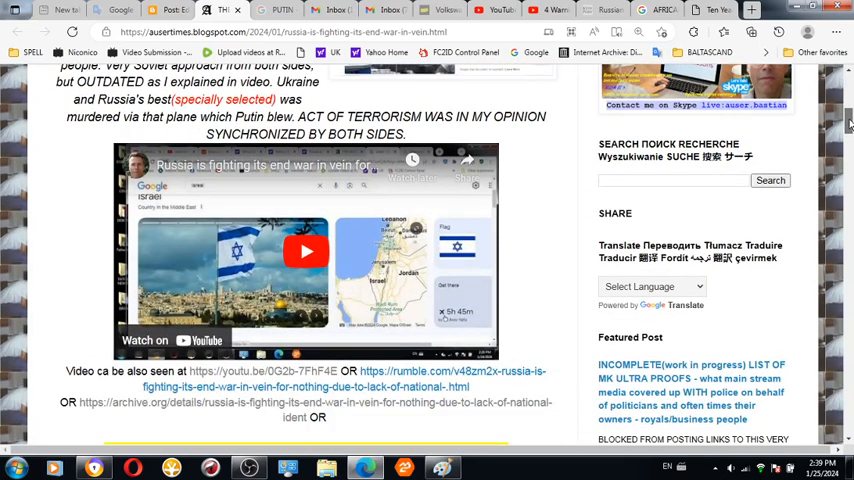
scroll(down, 3)
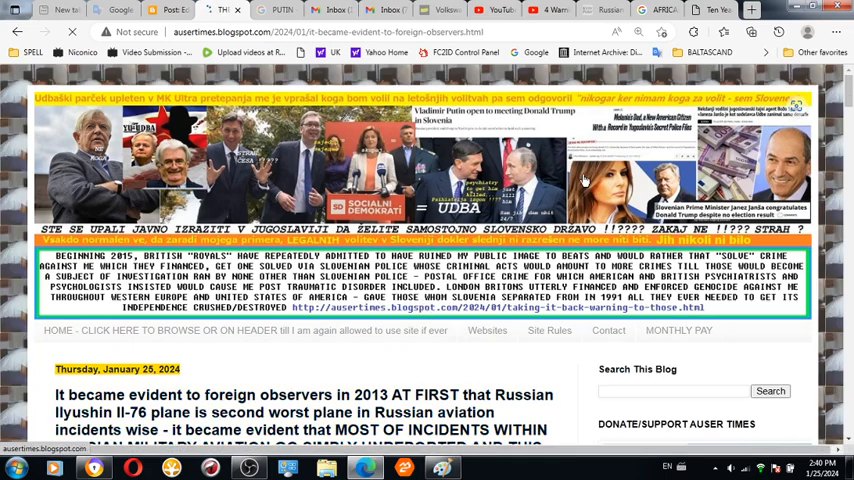
Scroll the published Il-76 crash post down through the fallen-officer story
scroll(down, 3)
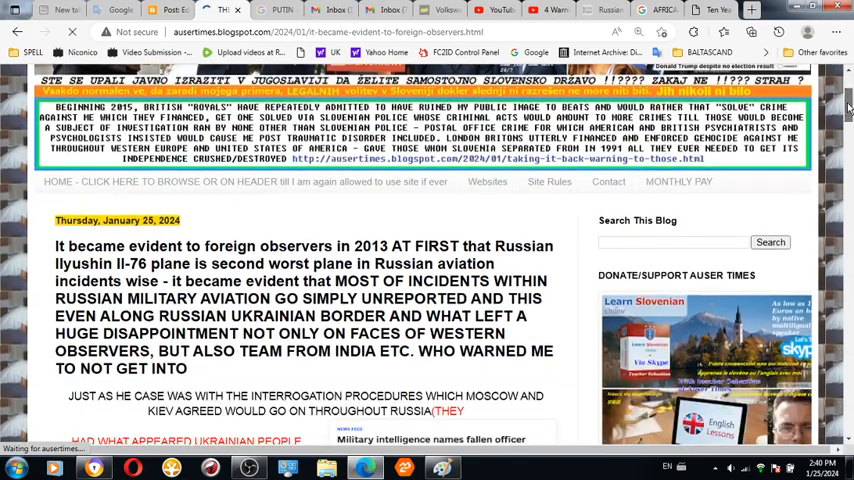
scroll(down, 3)
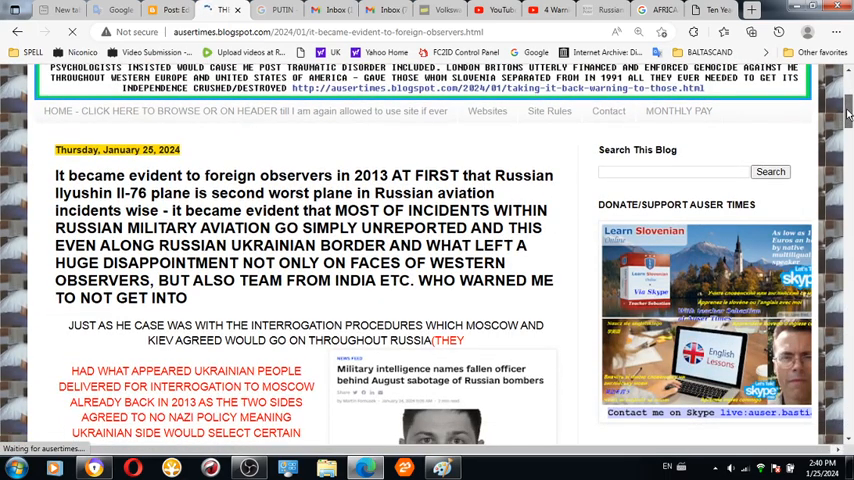
scroll(down, 3)
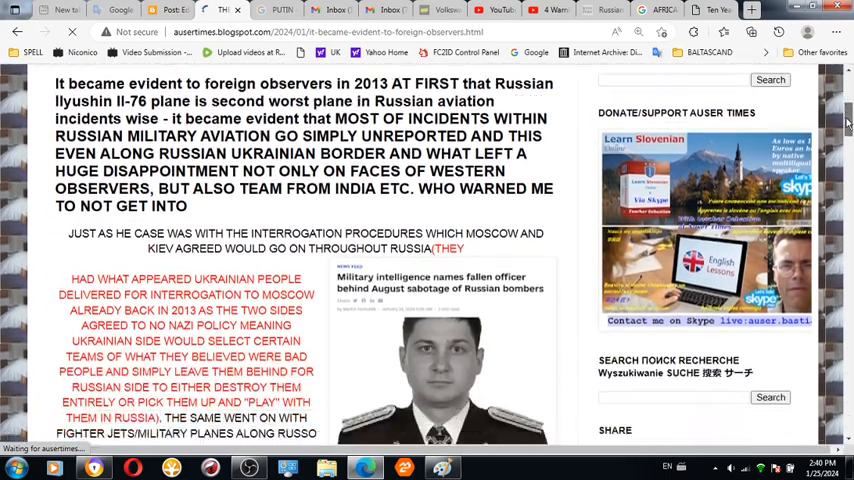
scroll(down, 3)
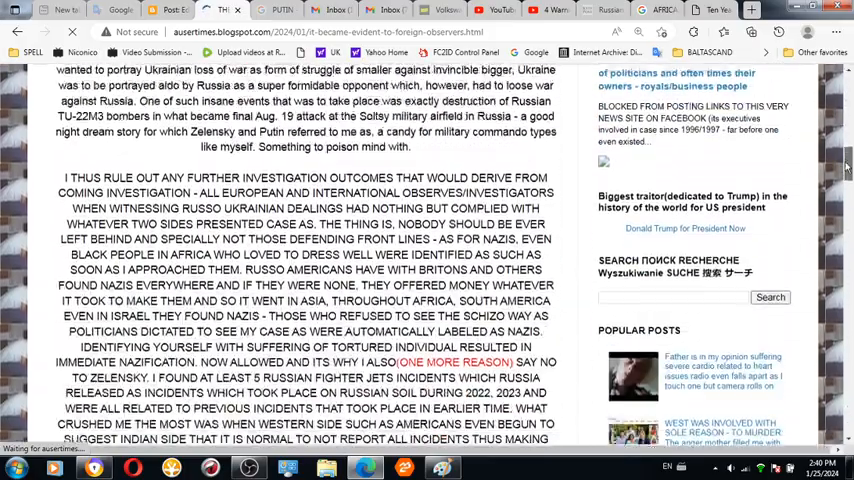
scroll(down, 3)
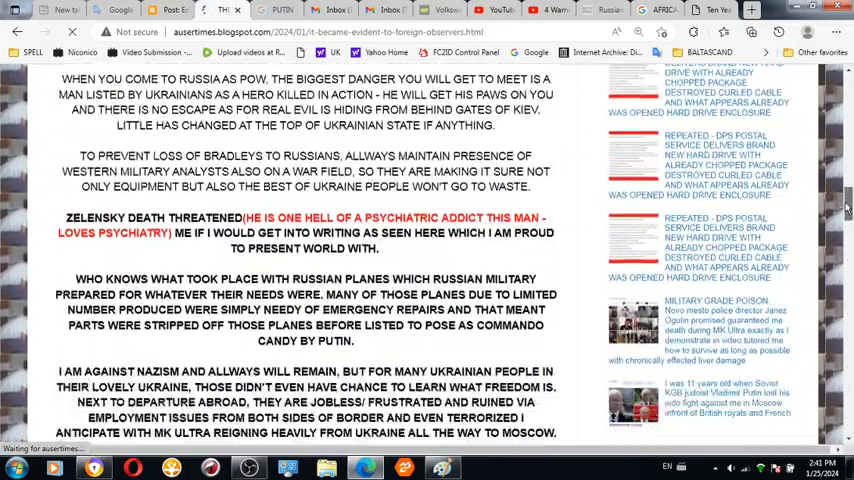
scroll(down, 3)
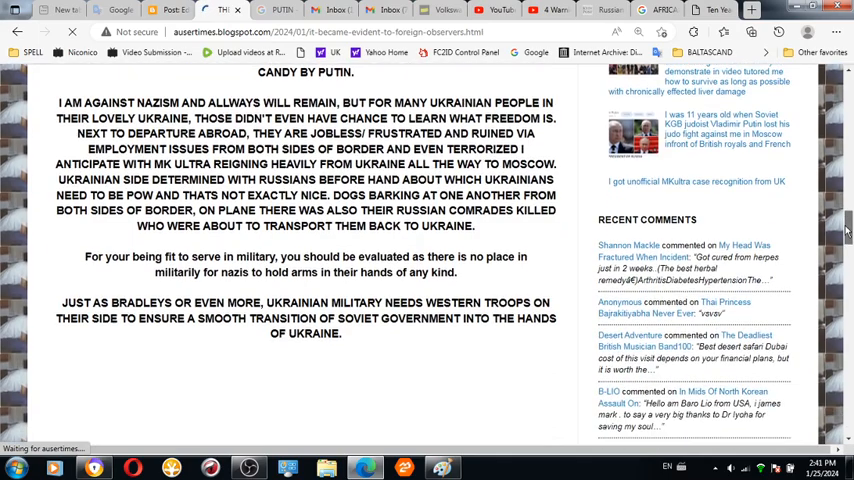
scroll(down, 3)
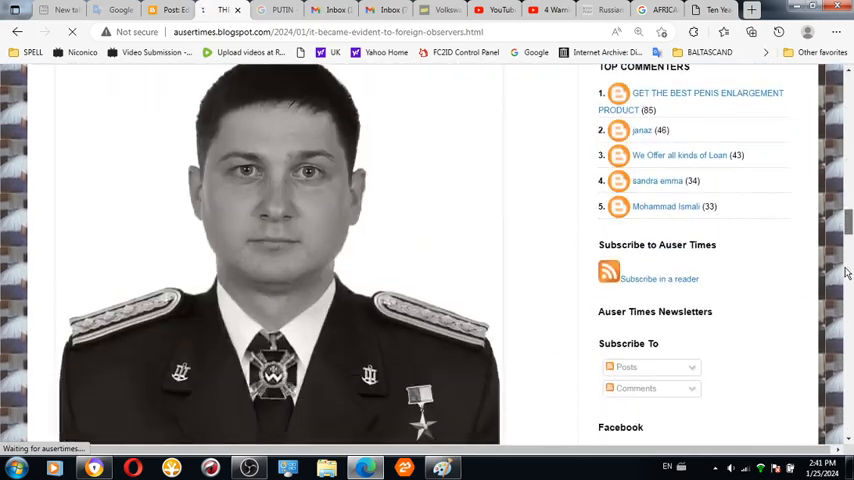
scroll(down, 3)
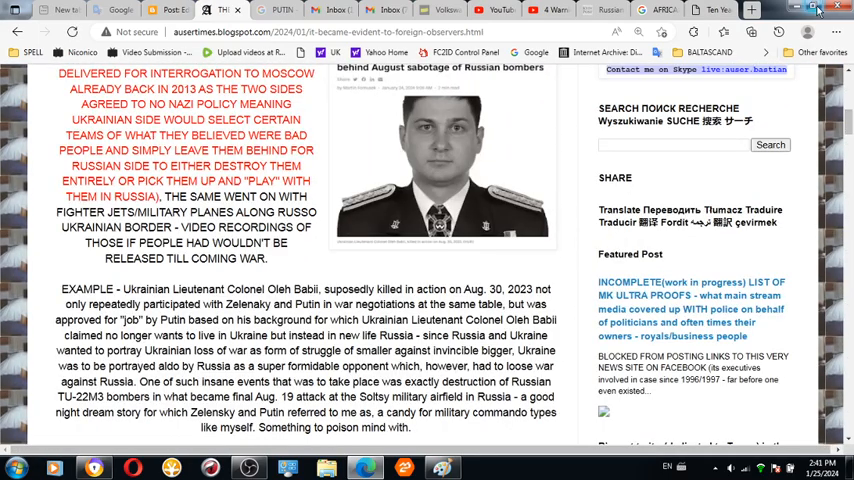
scroll(down, 3)
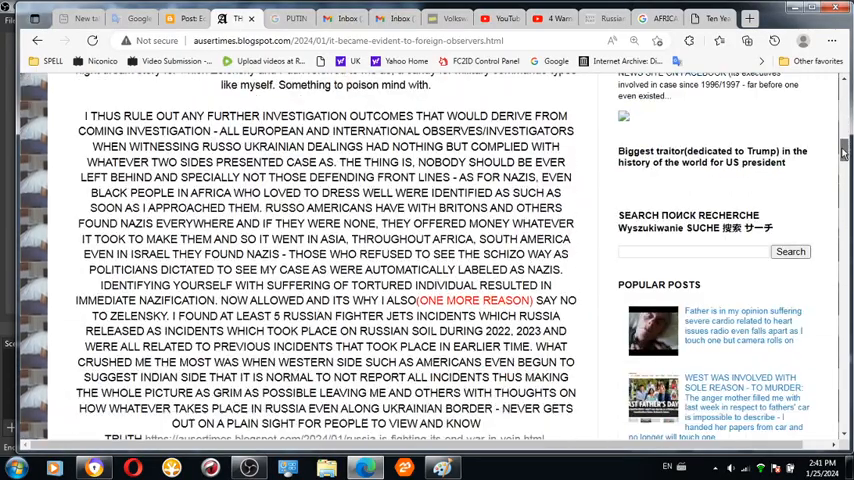
scroll(down, 3)
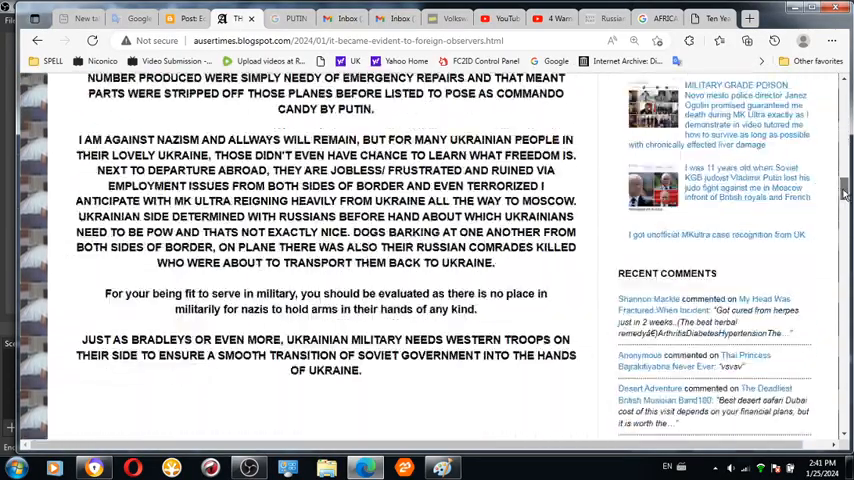
scroll(down, 3)
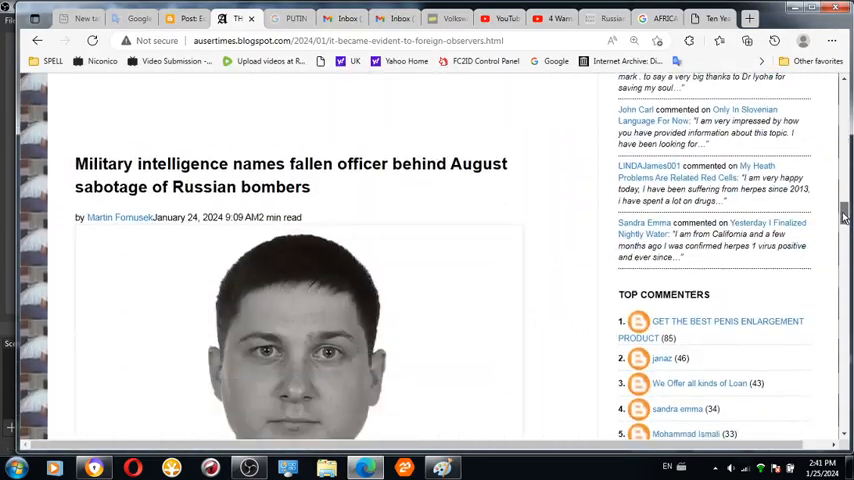
scroll(down, 3)
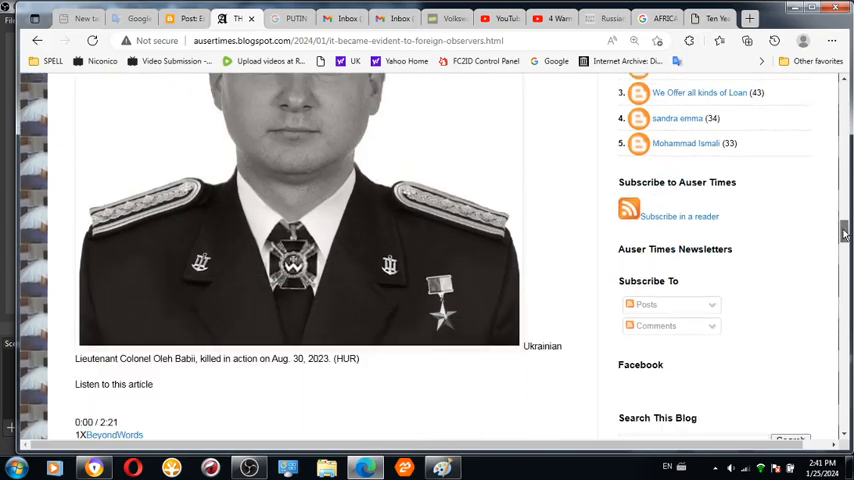
scroll(down, 3)
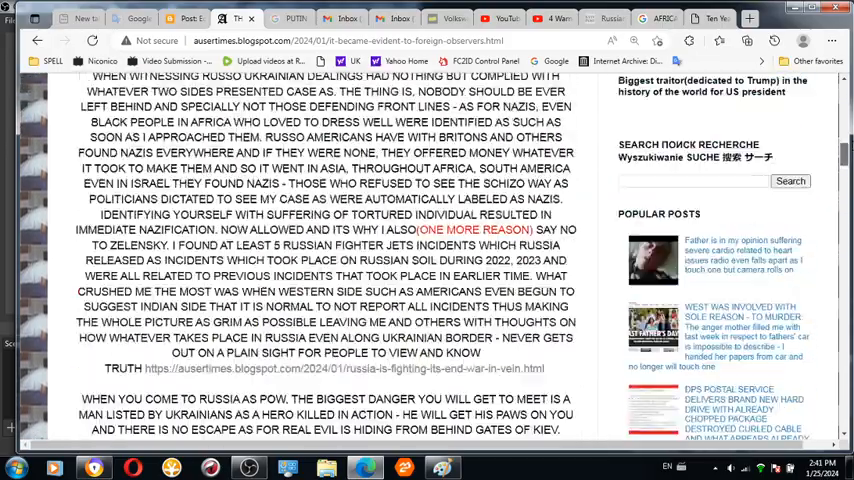
scroll(up, 3)
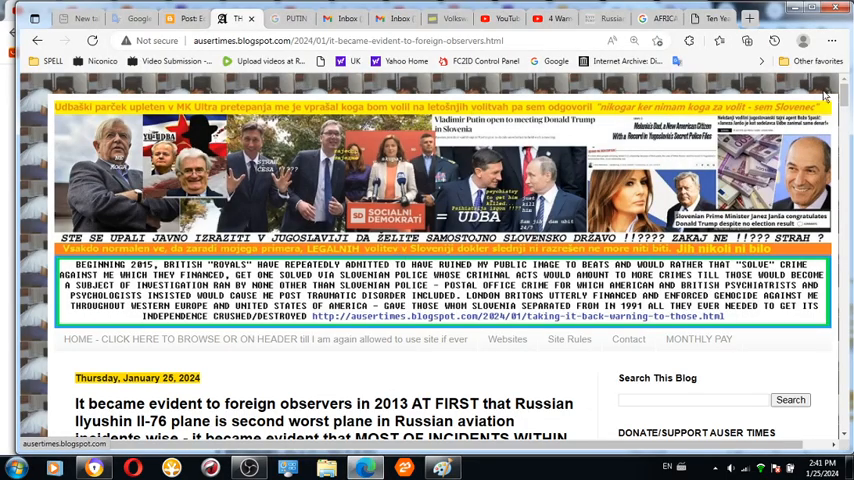
scroll(down, 3)
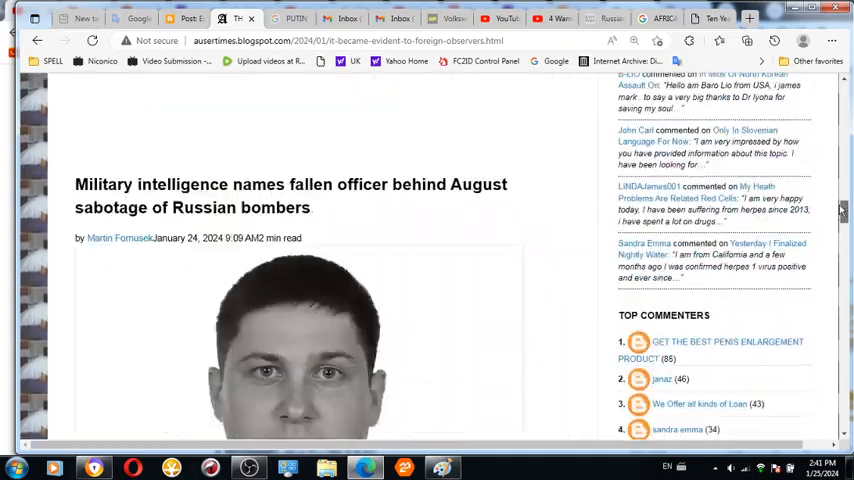
scroll(down, 3)
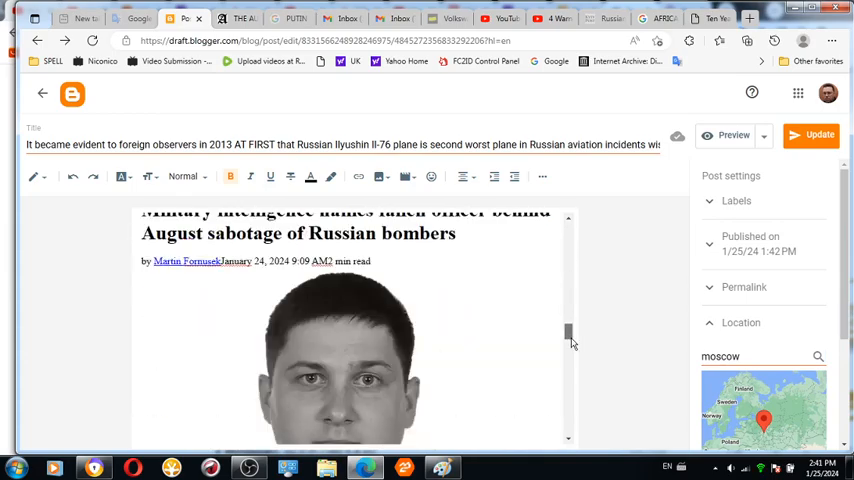
Scroll the post body to the Wikipedia aircraft list and save it with Update
scroll(down, 3)
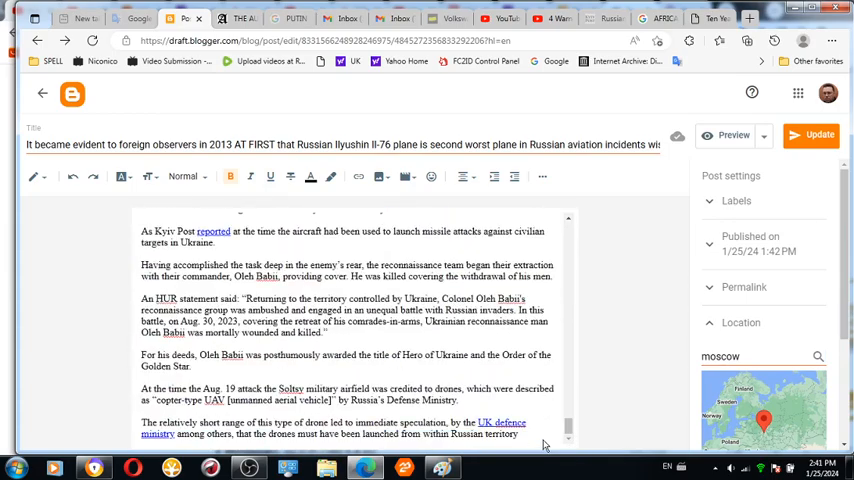
scroll(down, 3)
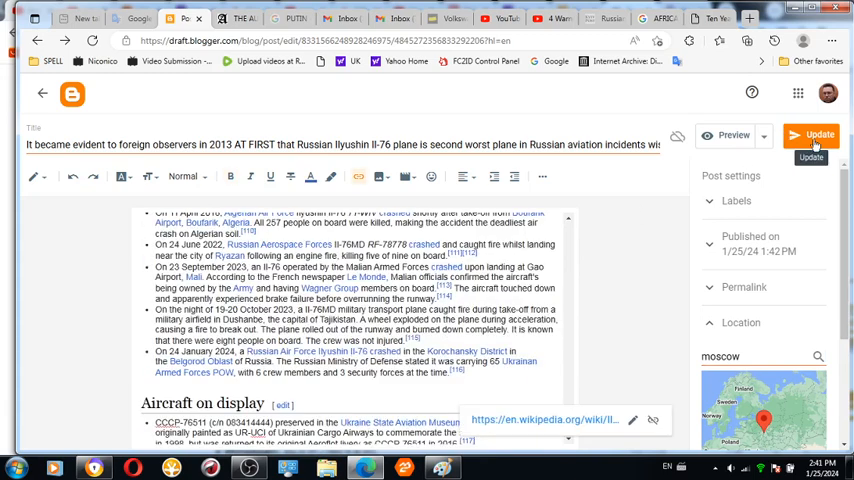
click(820, 134)
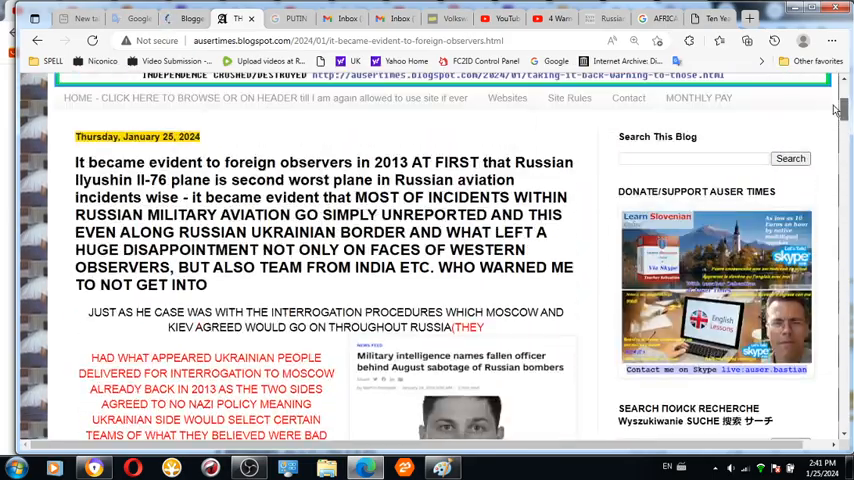
scroll(down, 3)
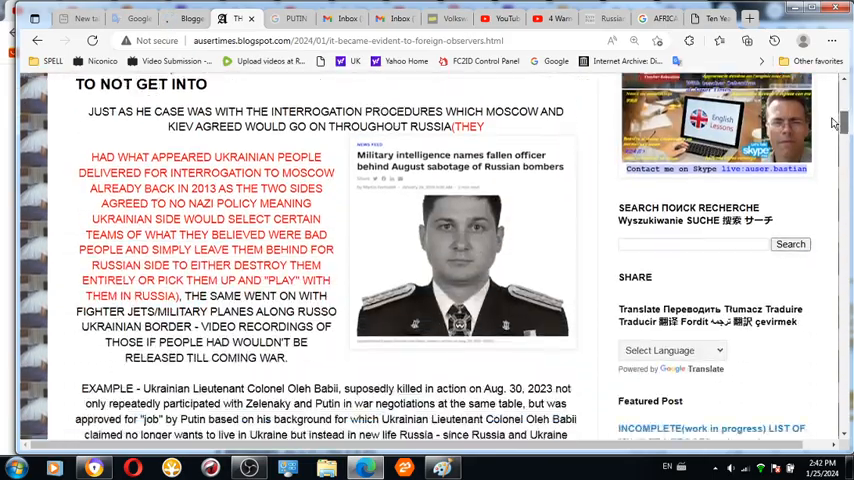
scroll(down, 3)
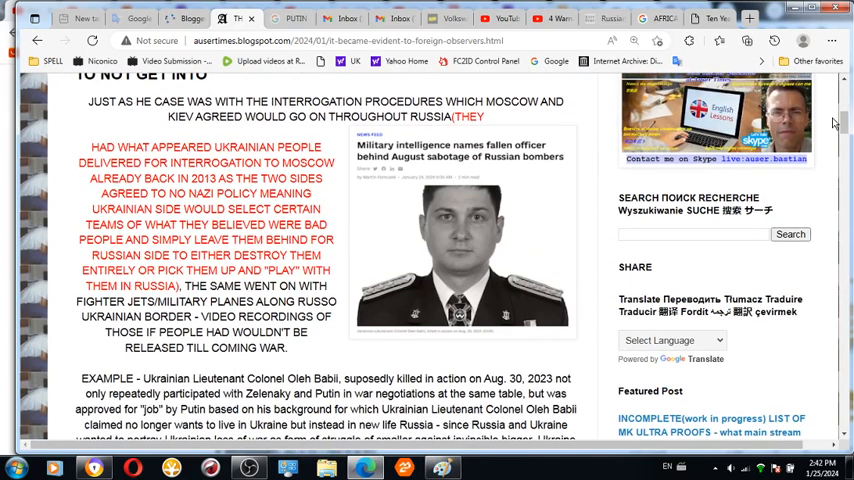
scroll(down, 3)
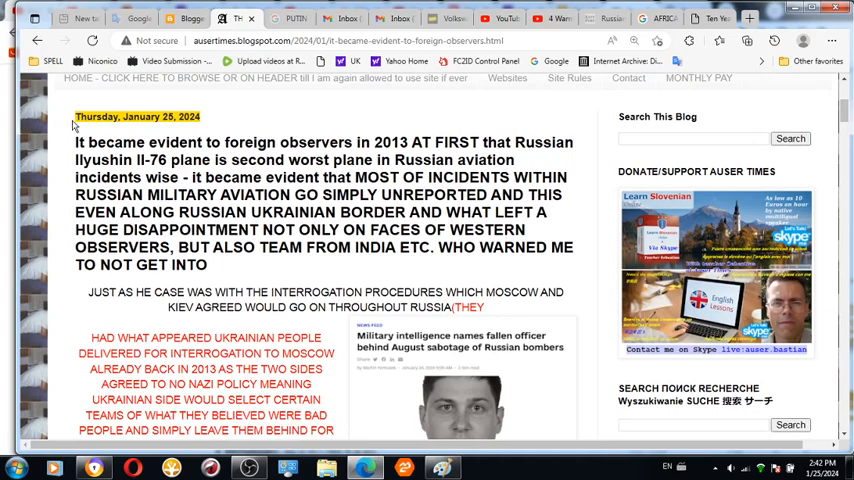
drag(76, 142, 208, 264)
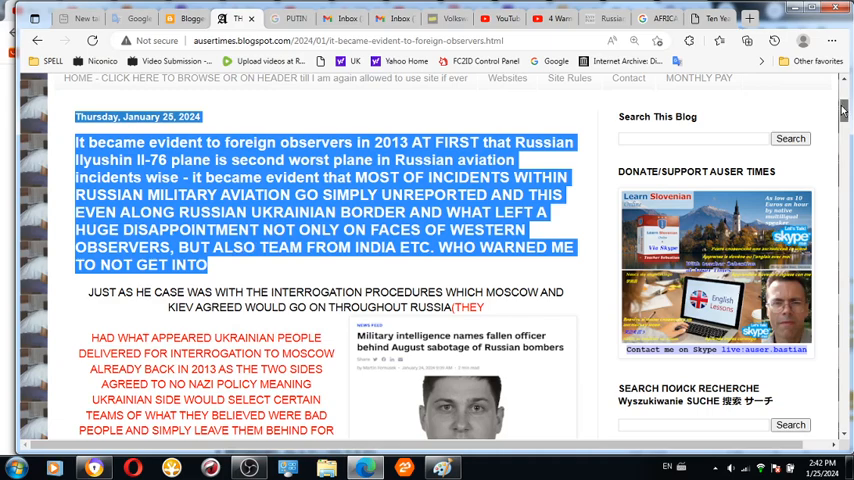
scroll(down, 3)
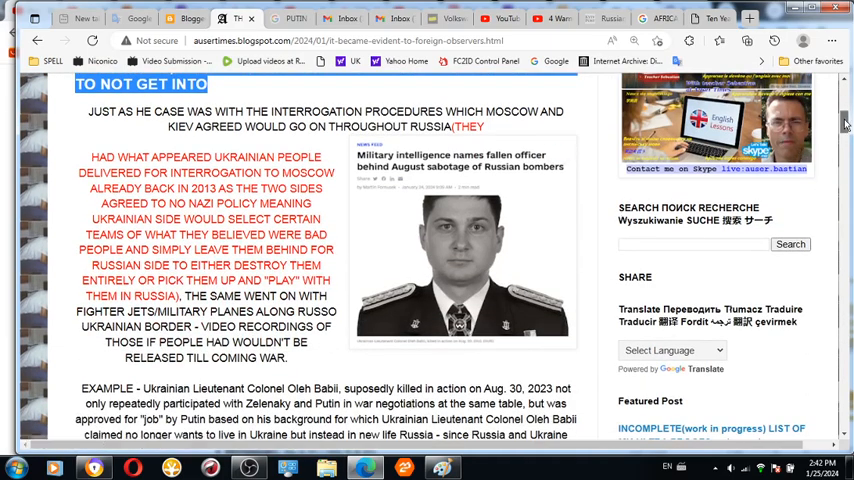
scroll(down, 3)
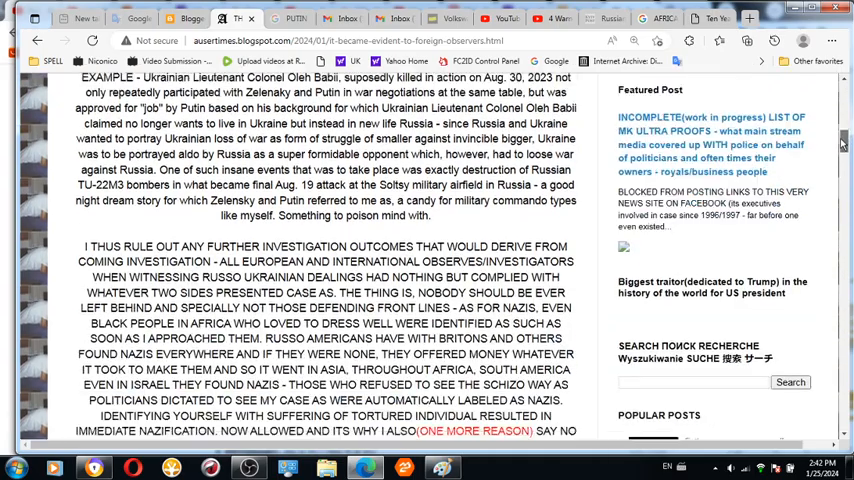
scroll(down, 3)
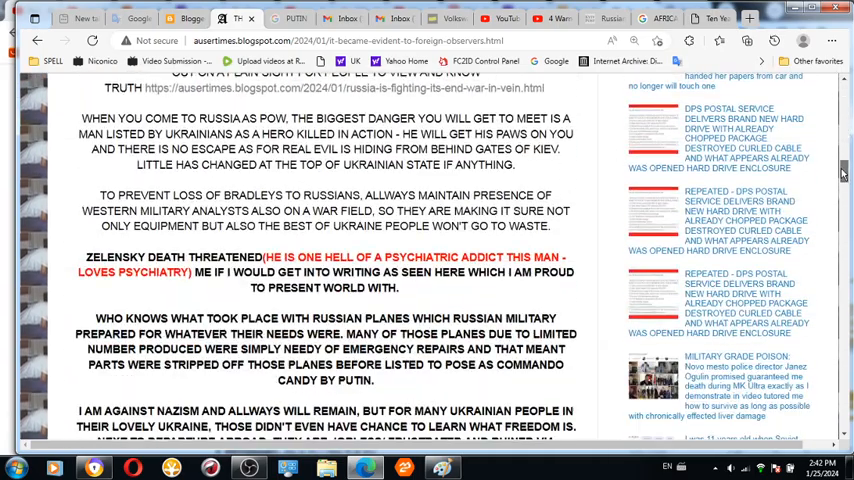
scroll(down, 3)
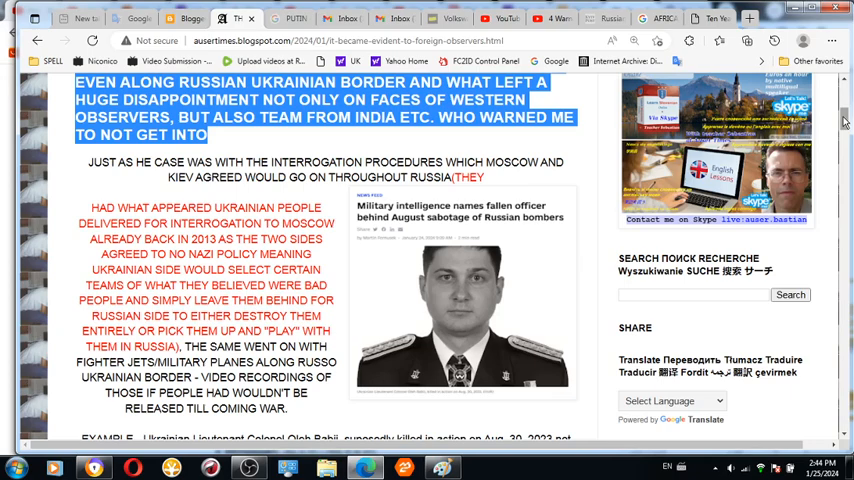
mouse_move(846, 122)
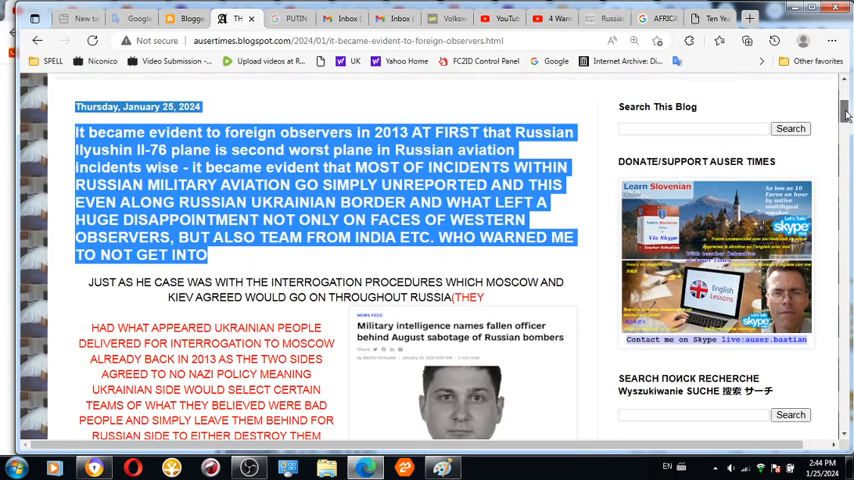
scroll(down, 3)
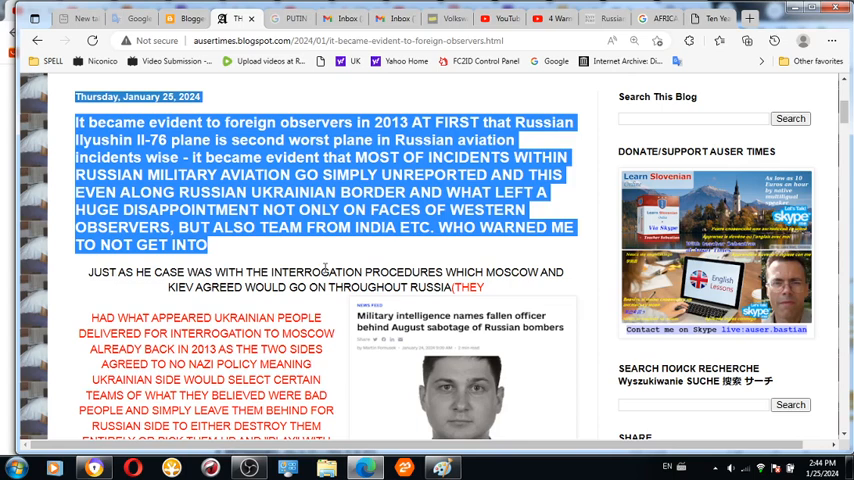
Return to the African clothing image results and begin a new Google search for Partisans Slovenia
click(656, 18)
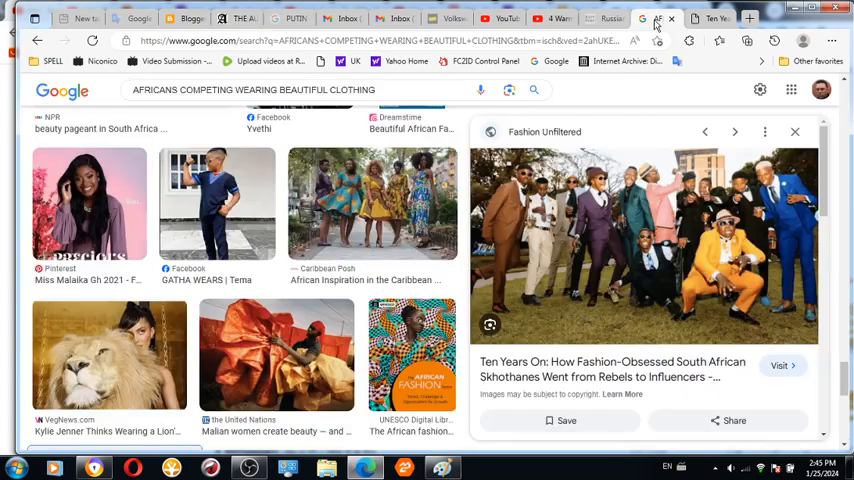
click(784, 364)
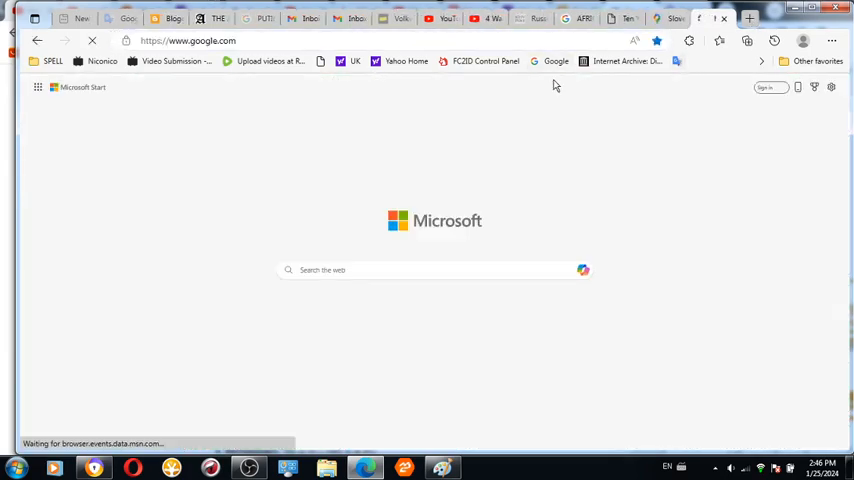
text(PARTISANS SLOVENIA)
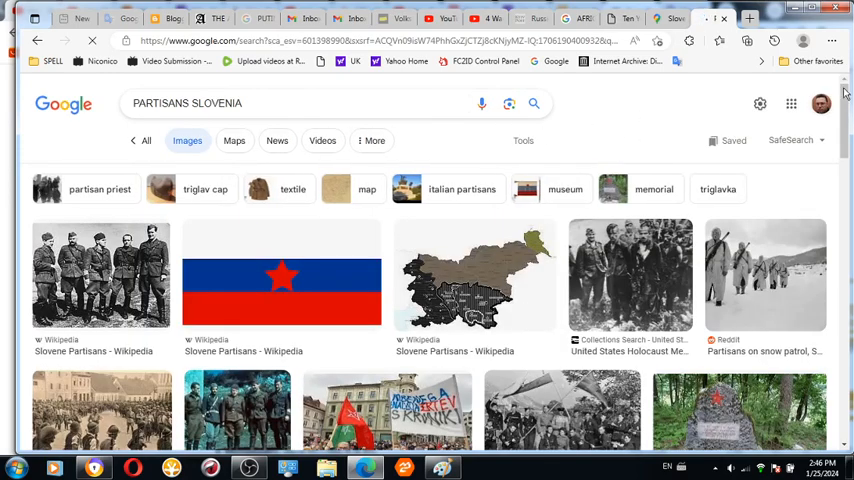
Scroll down the Partisans Slovenia image results through photos, posters and flags
scroll(down, 3)
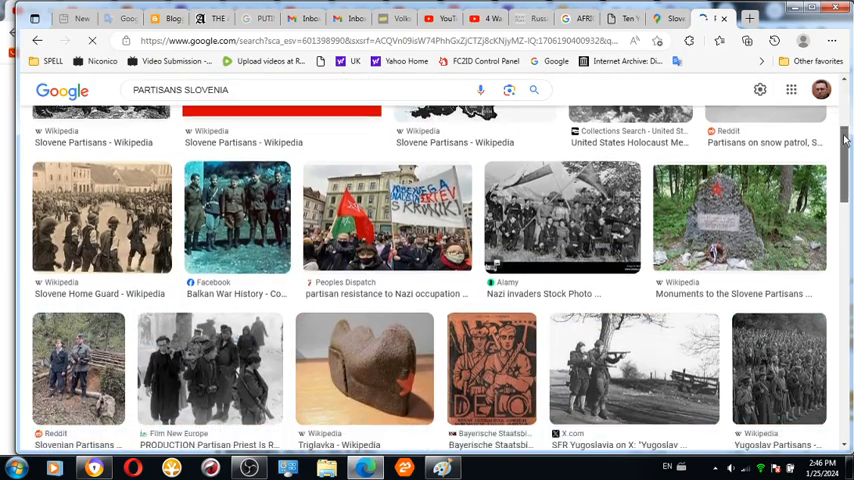
scroll(down, 3)
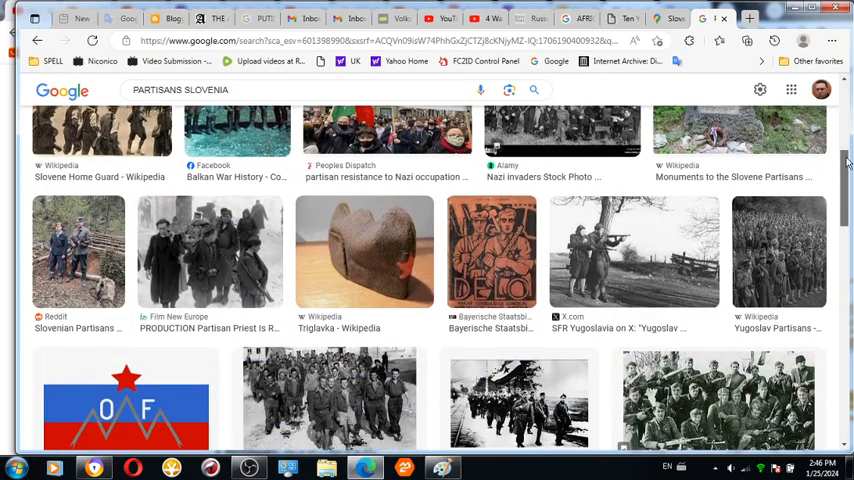
scroll(down, 3)
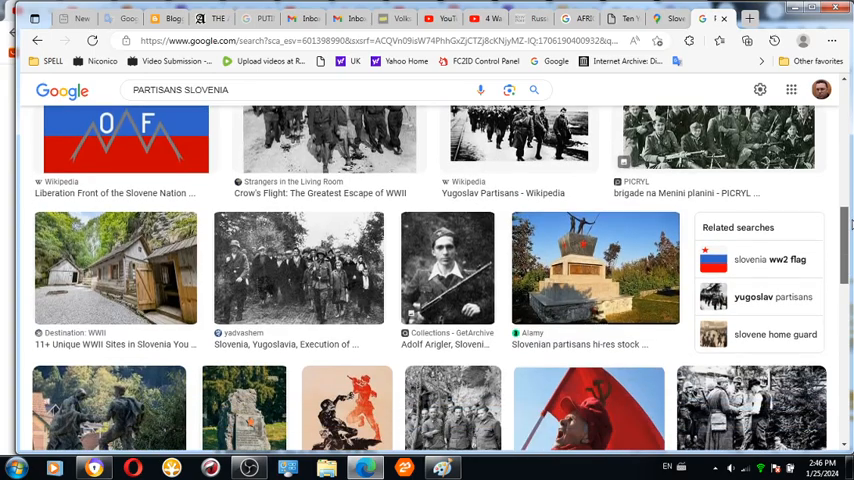
scroll(down, 3)
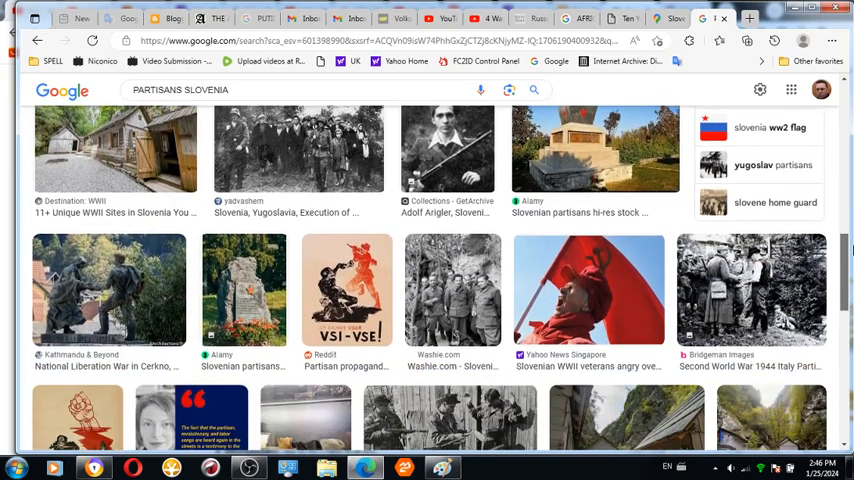
scroll(down, 3)
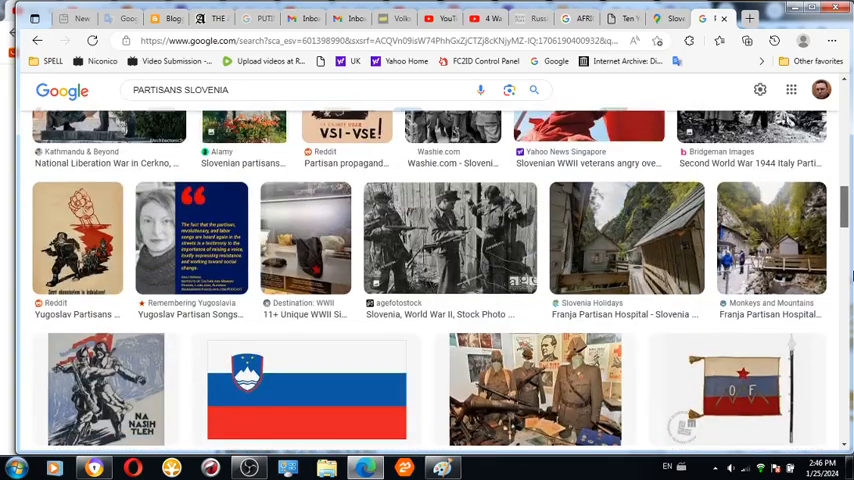
scroll(down, 3)
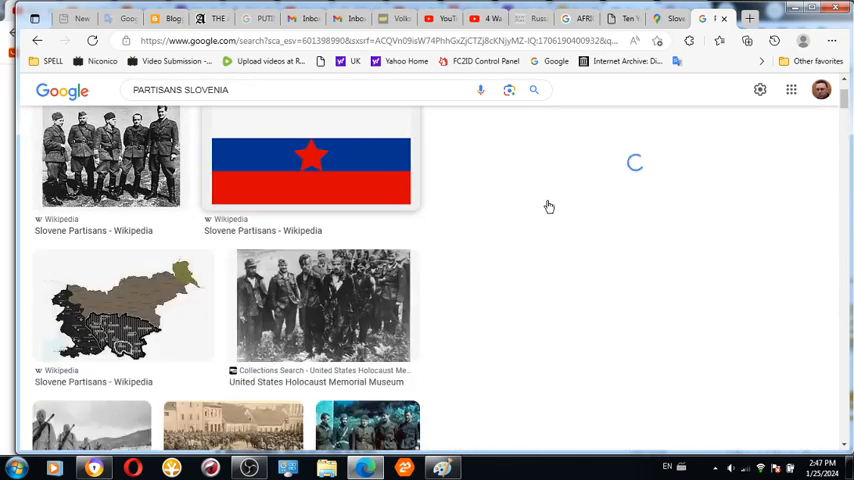
Switch to the Auser Times Russian aviation post and scroll through it
click(110, 168)
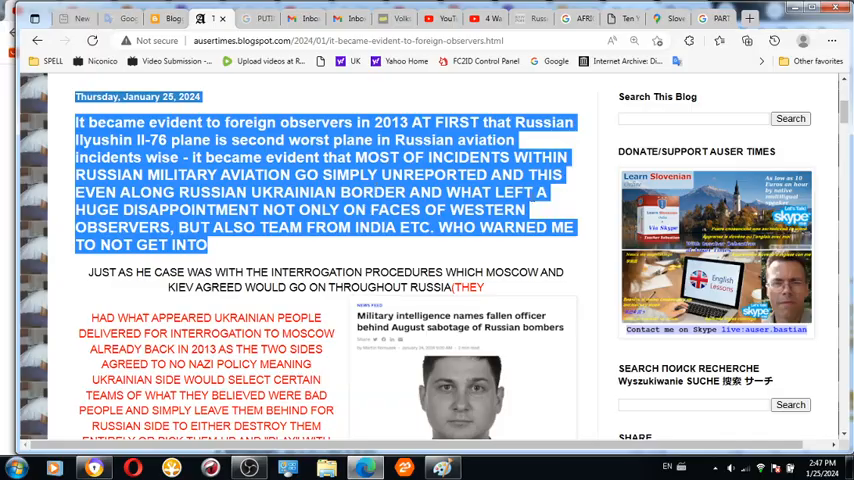
scroll(down, 3)
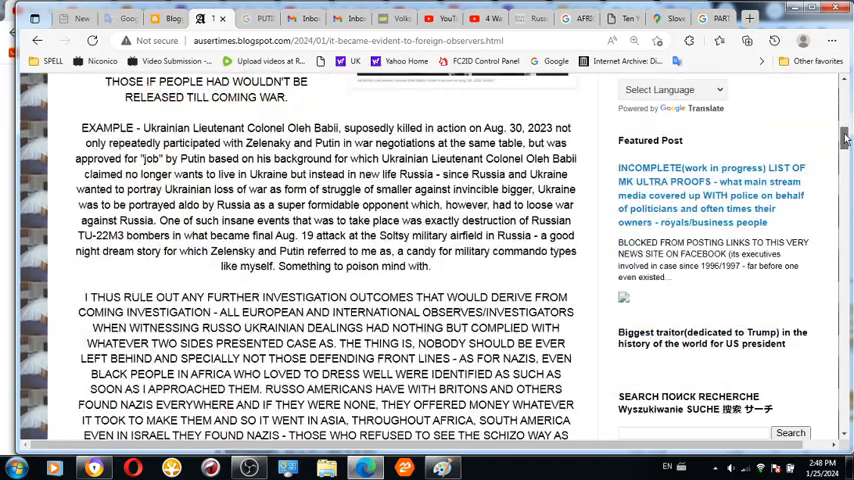
scroll(down, 3)
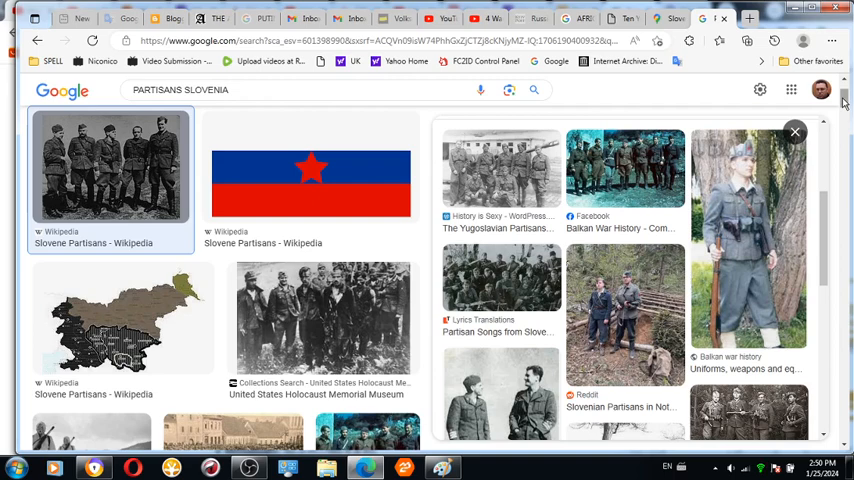
Open a new tab at google.com and search for 'auctioneers'
click(748, 18)
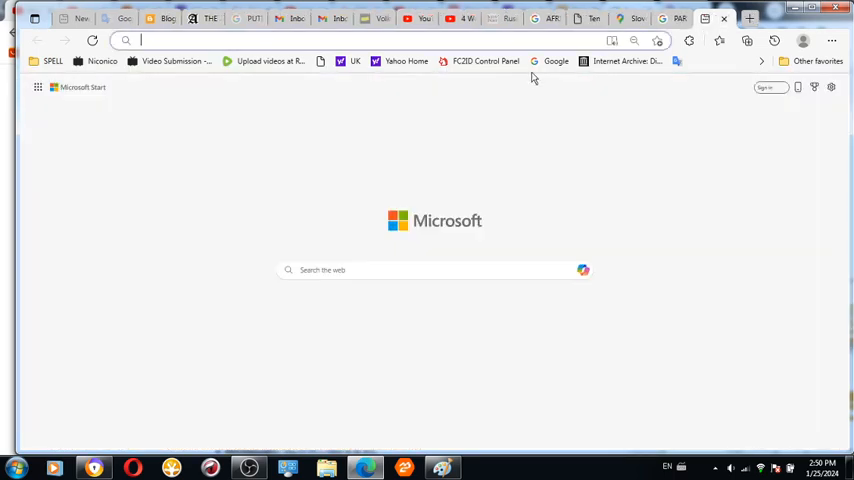
text(https://www.google.com)
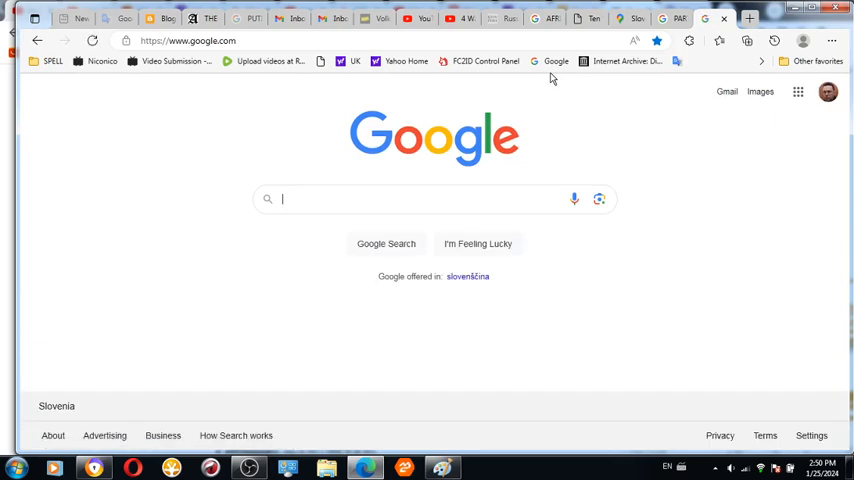
text(AUCTIONEERS)
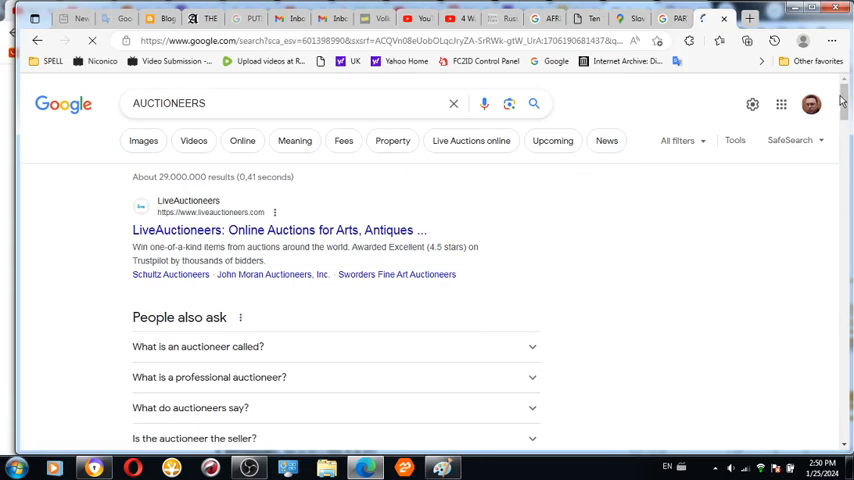
View the auctioneers image results, then load the Farm Monitor YouTube video RRDyw9V6vnU in a new tab
click(234, 140)
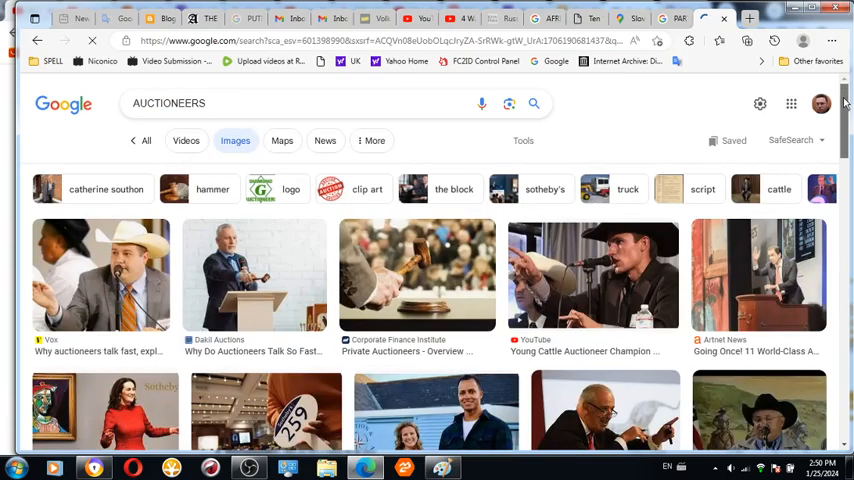
scroll(down, 3)
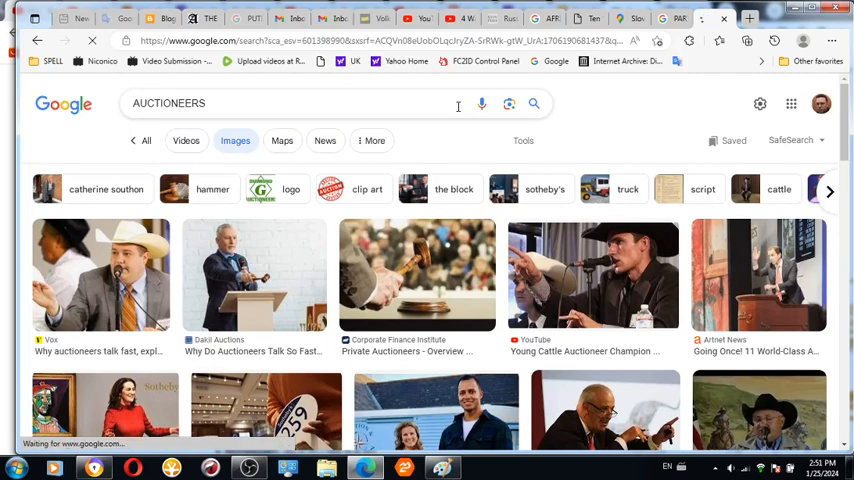
click(182, 140)
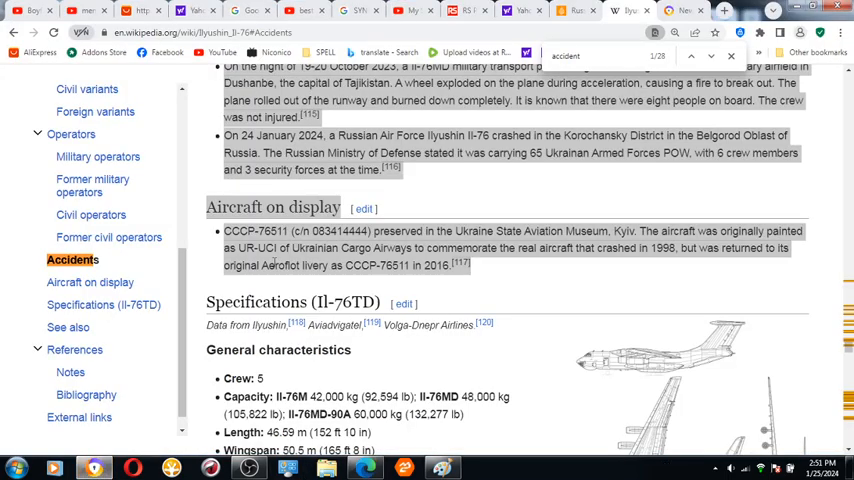
click(724, 10)
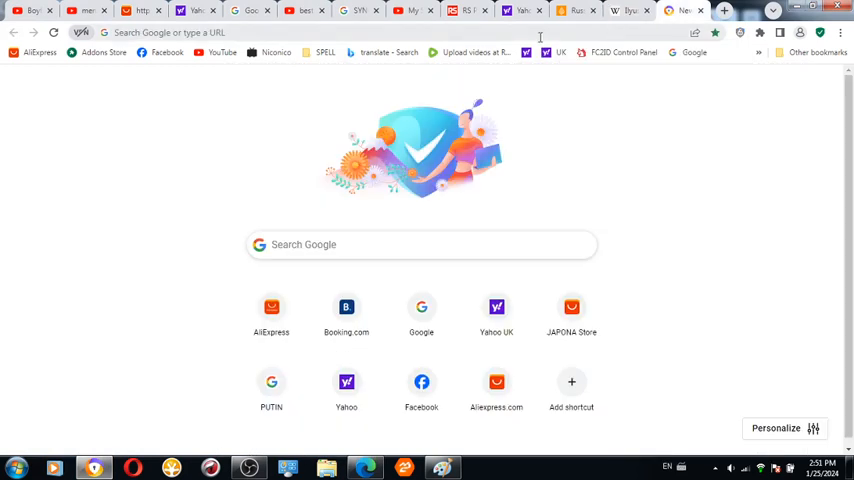
text(https://www.youtube.com/watch?v=RRDyw9V6vnU)
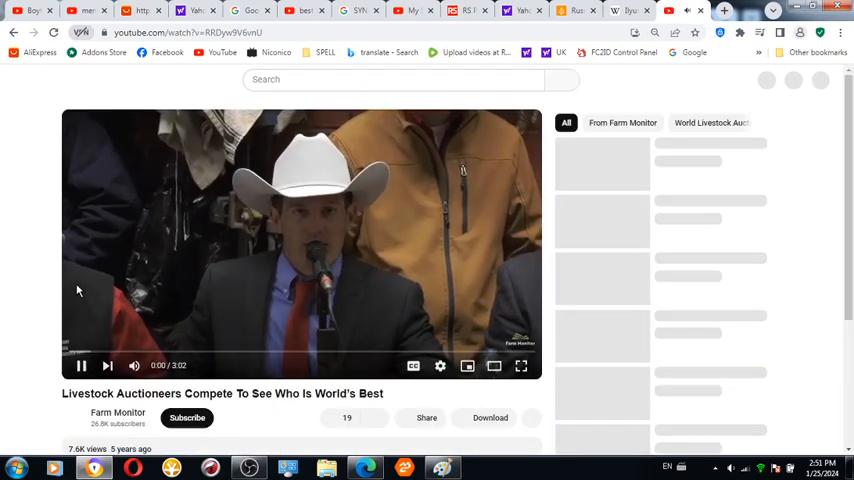
Play the livestock auctioneers video, then return to the African clothing image results
click(82, 364)
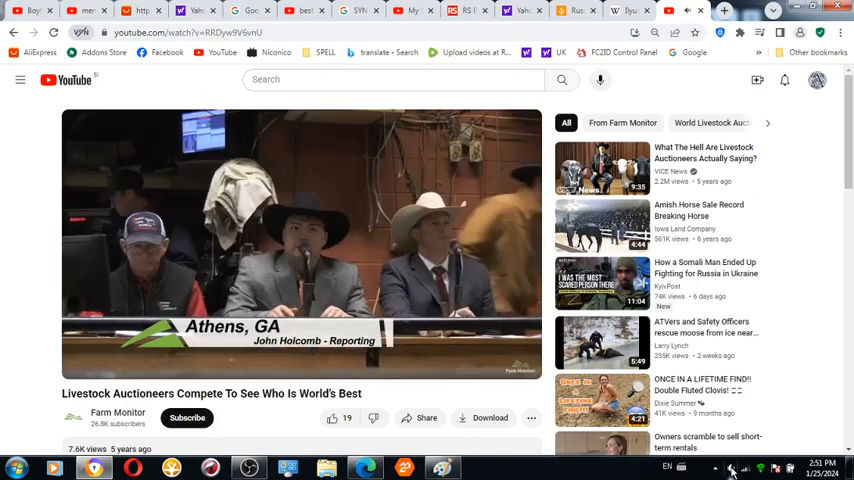
click(728, 468)
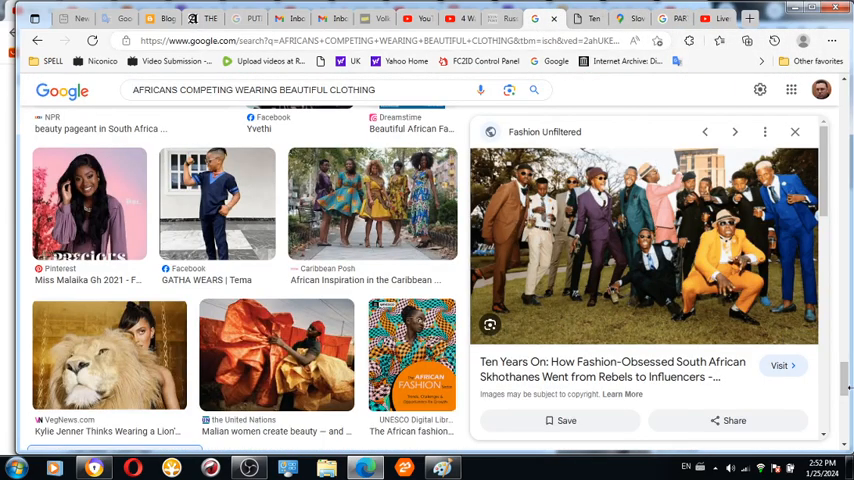
Preview the Caribbean Posh result on African inspiration in Caribbean fashion
scroll(down, 3)
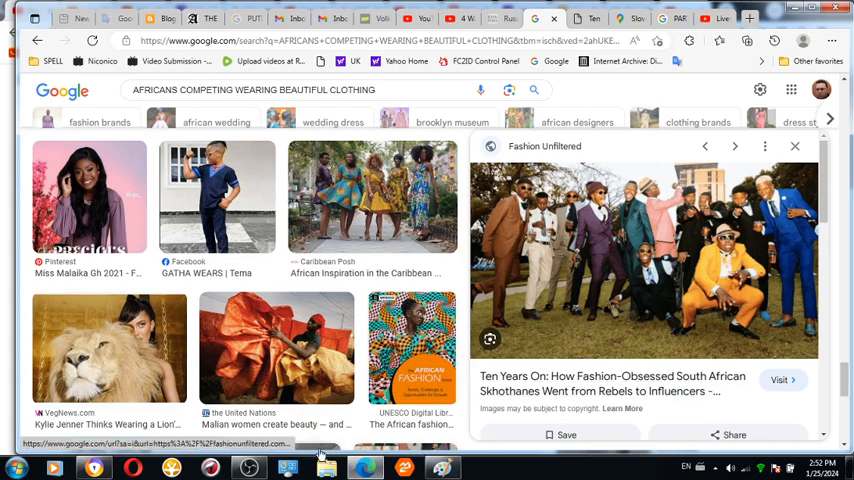
click(248, 468)
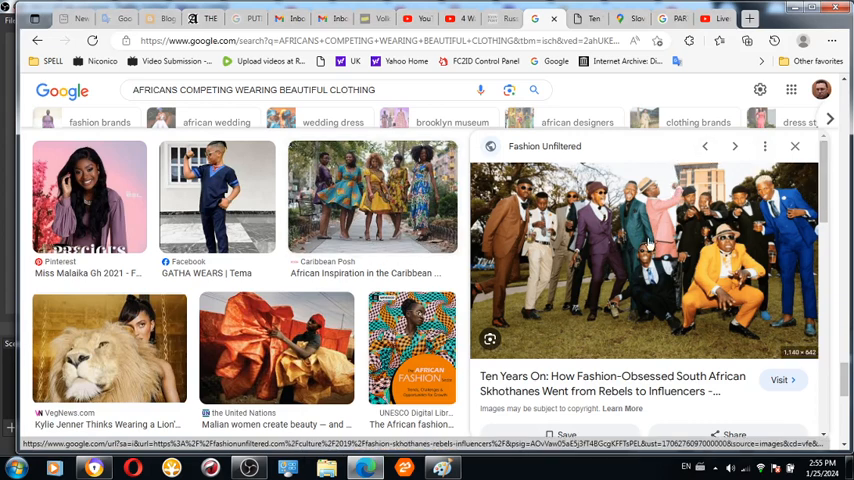
mouse_move(360, 184)
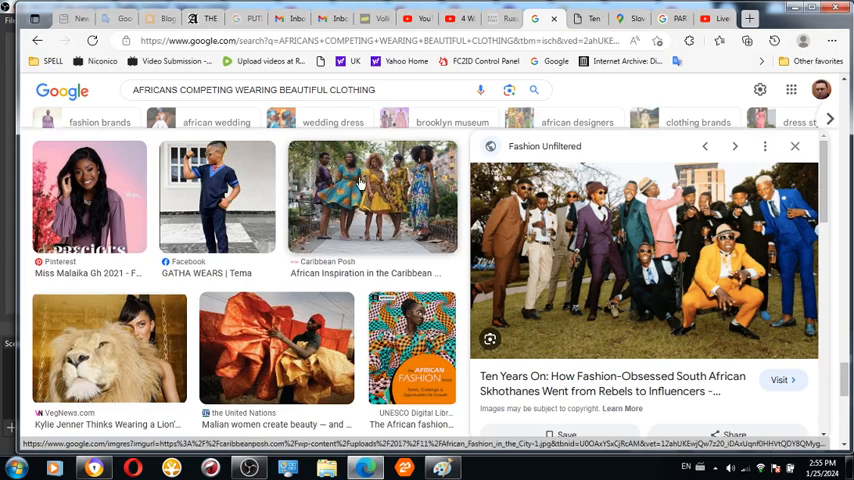
click(372, 200)
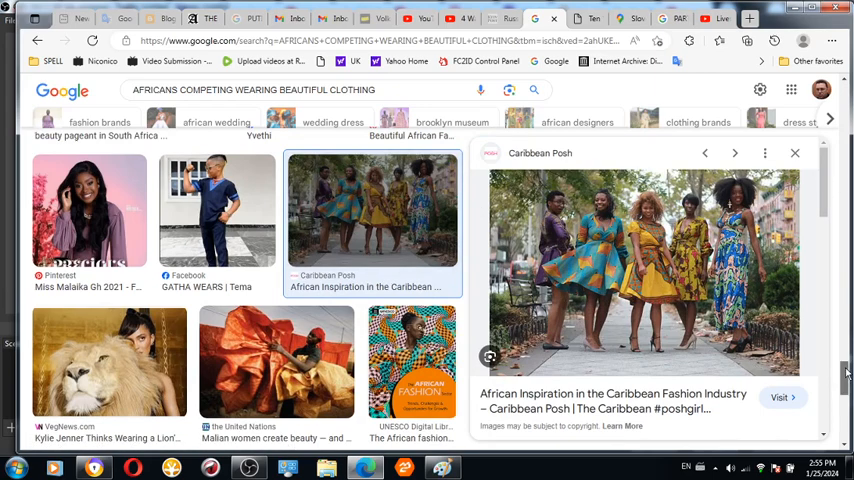
Return from the Google Images result to the Fashion Unfiltered Skhothane article
scroll(down, 3)
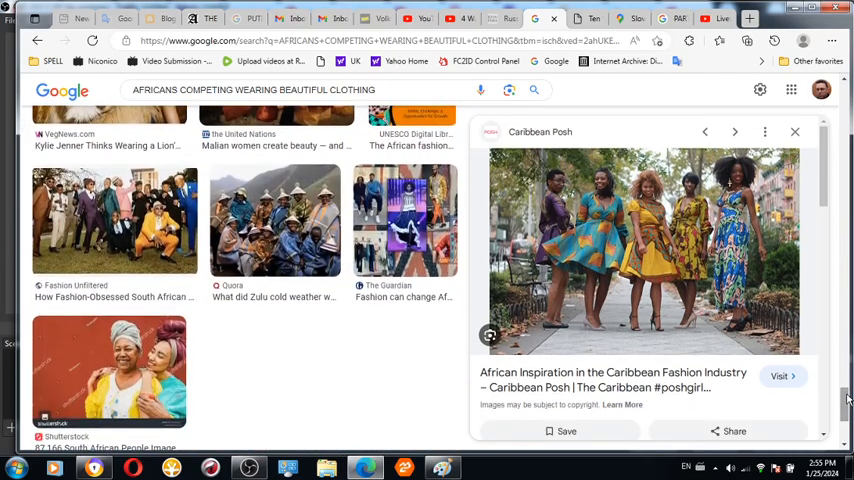
click(114, 220)
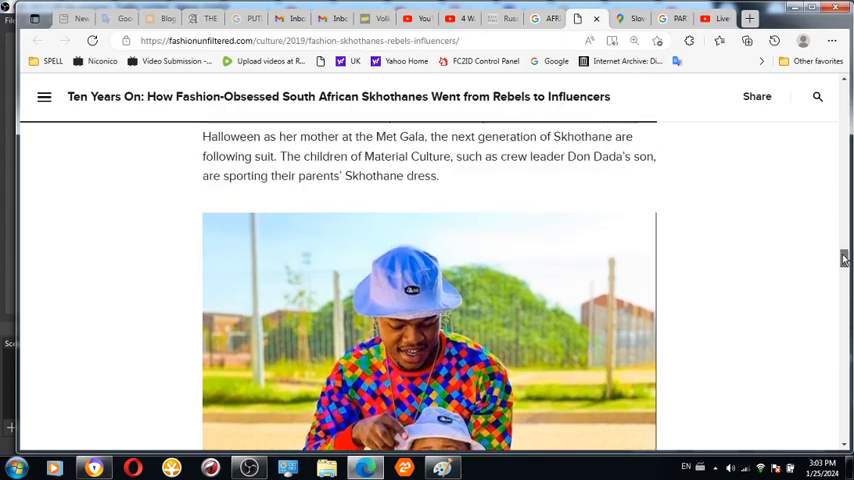
scroll(down, 3)
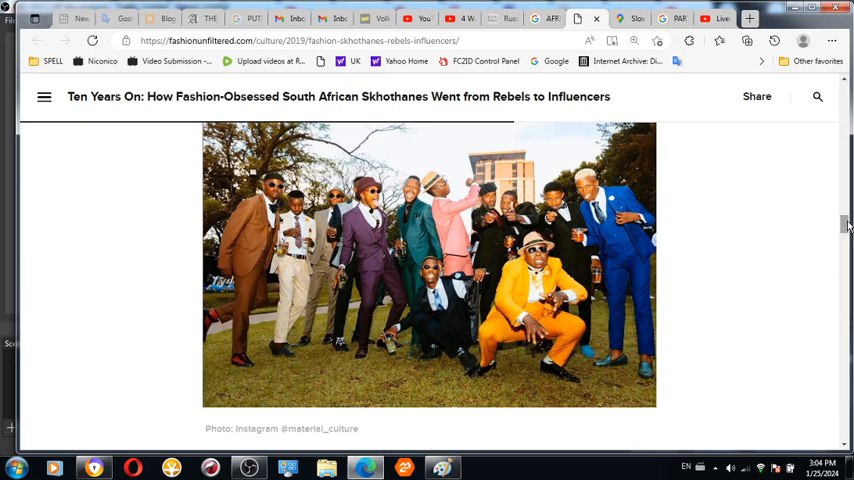
mouse_move(240, 420)
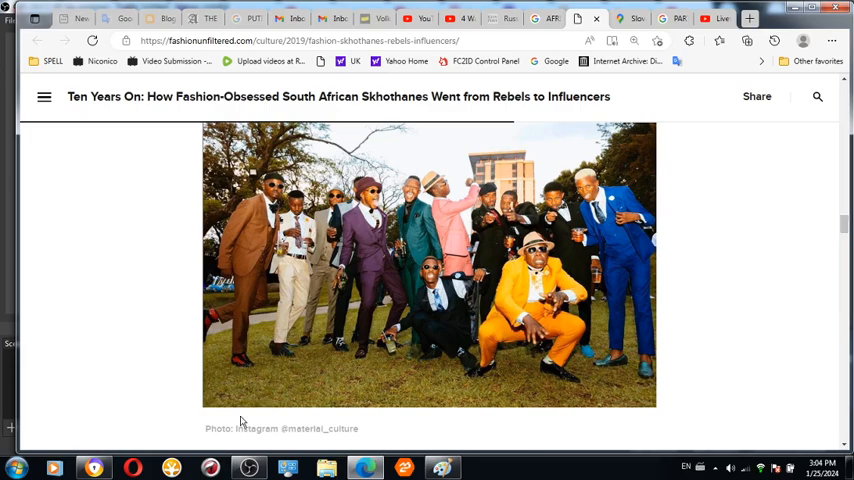
click(248, 468)
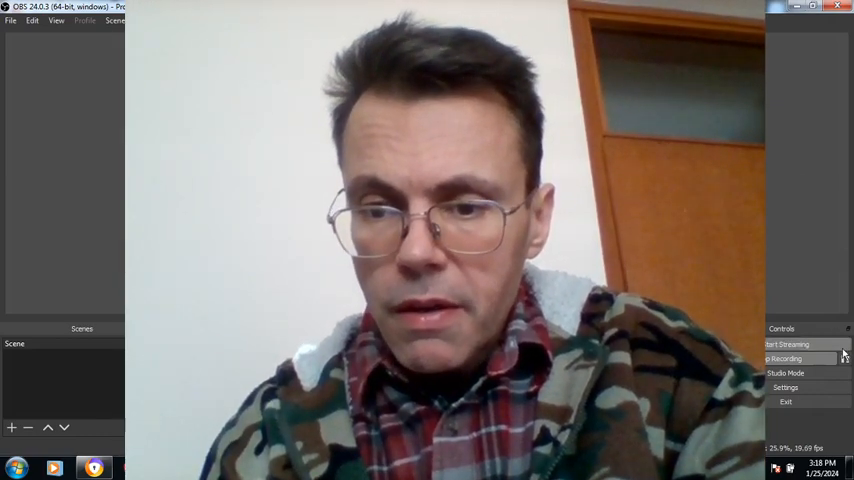
Stop the screen recording in OBS Studio's Controls panel
click(786, 358)
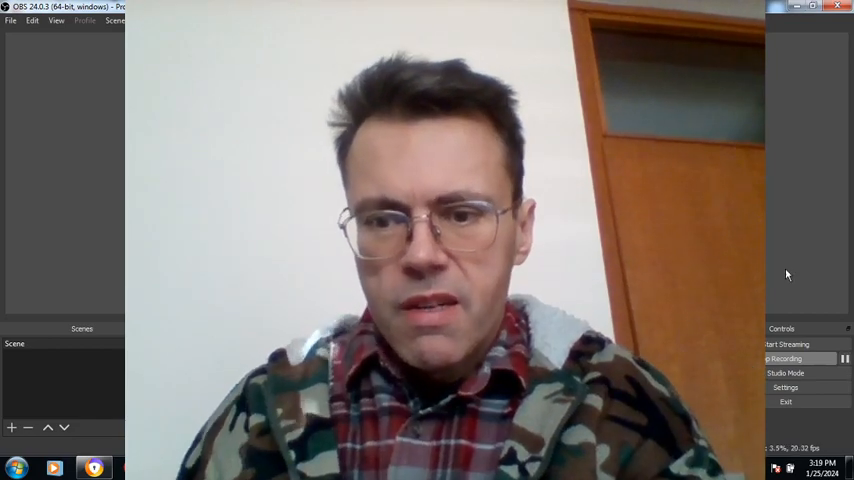